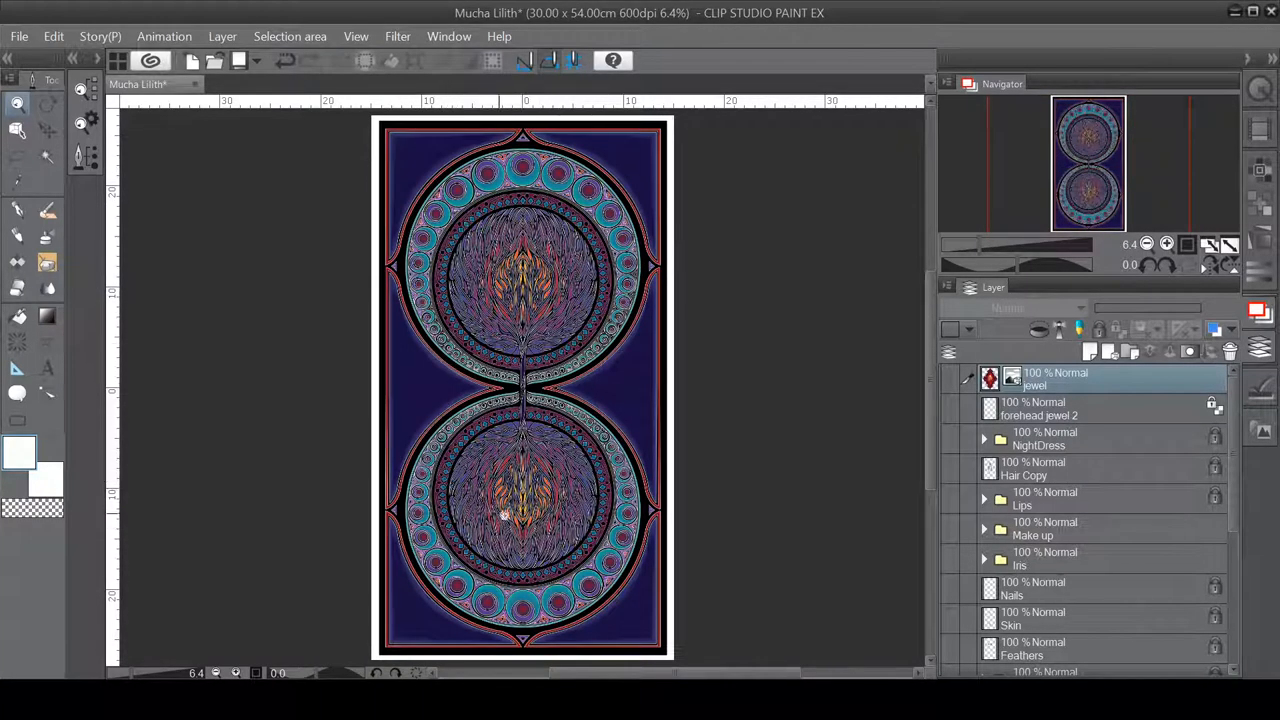
Show the Roses layers in the Background folder behind the twin-circle mandala
{"action": "scroll", "scroll_direction": "down", "scroll_amount": 3}
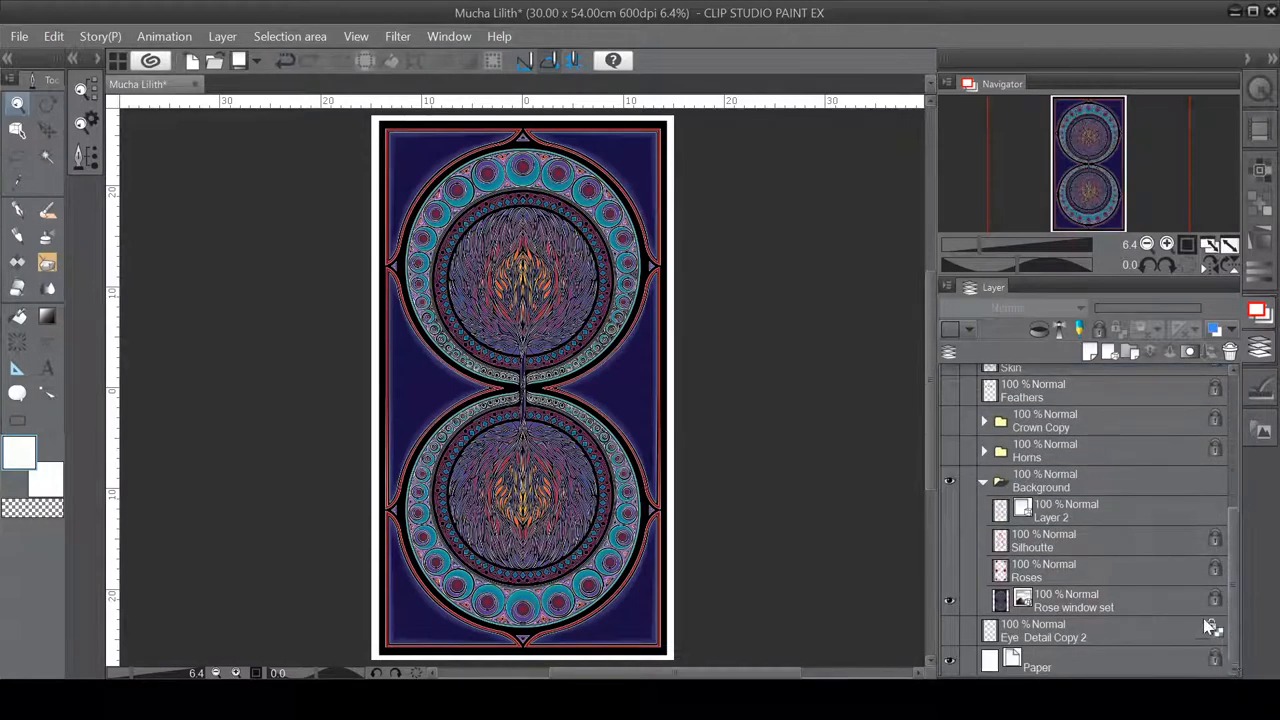
{"action": "left_click", "coordinate": [1215, 628]}
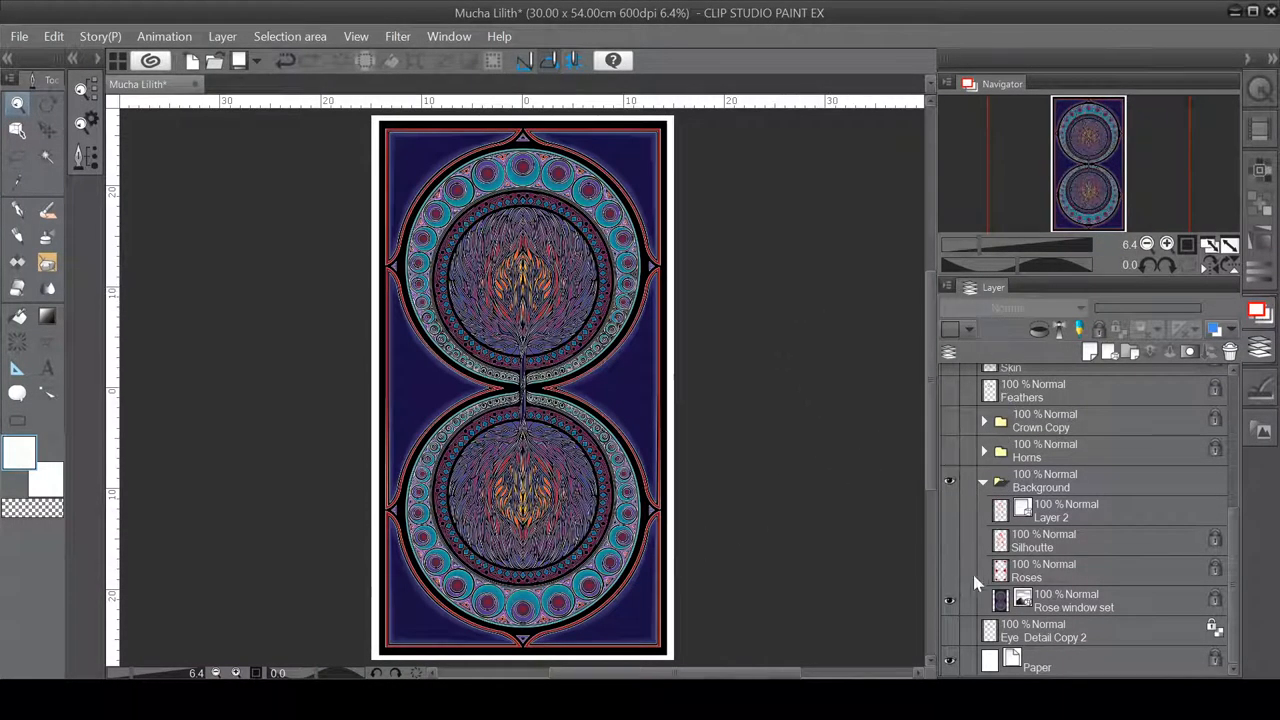
{"action": "left_click", "coordinate": [949, 571]}
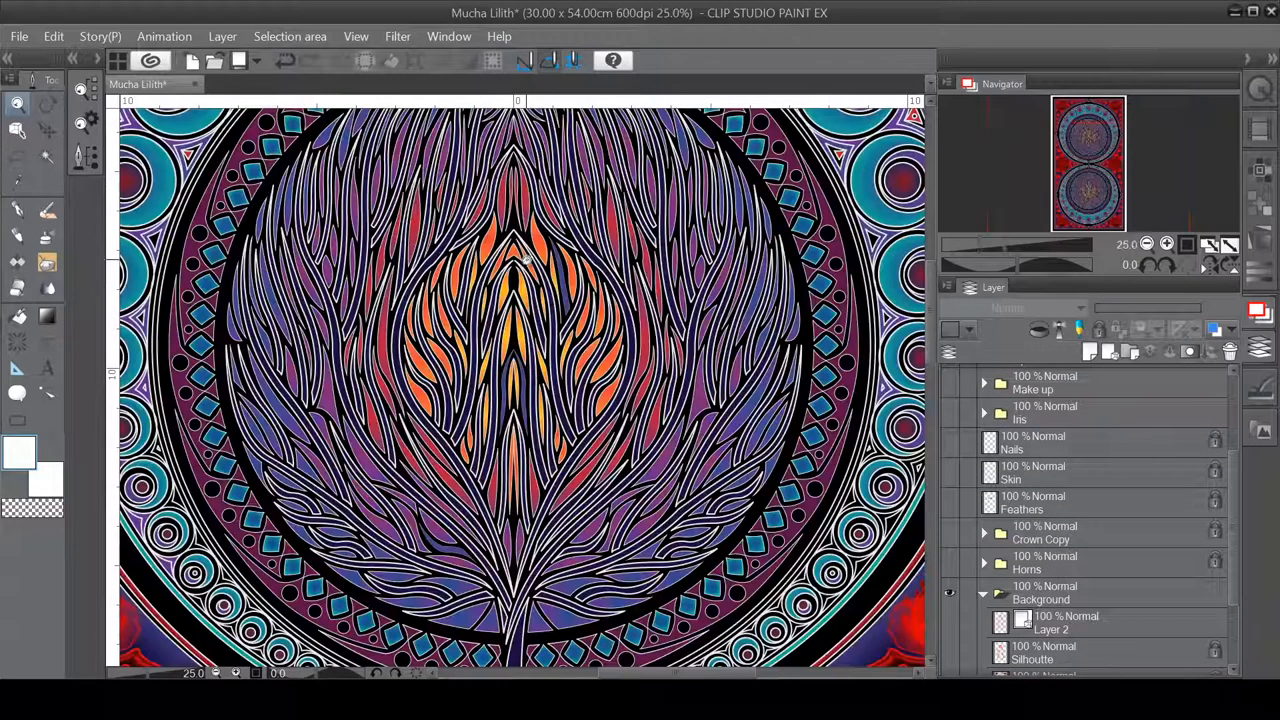
Make the Crown Copy and Horns folders visible over the upper mandala
{"action": "scroll", "scroll_direction": "up", "scroll_amount": 3}
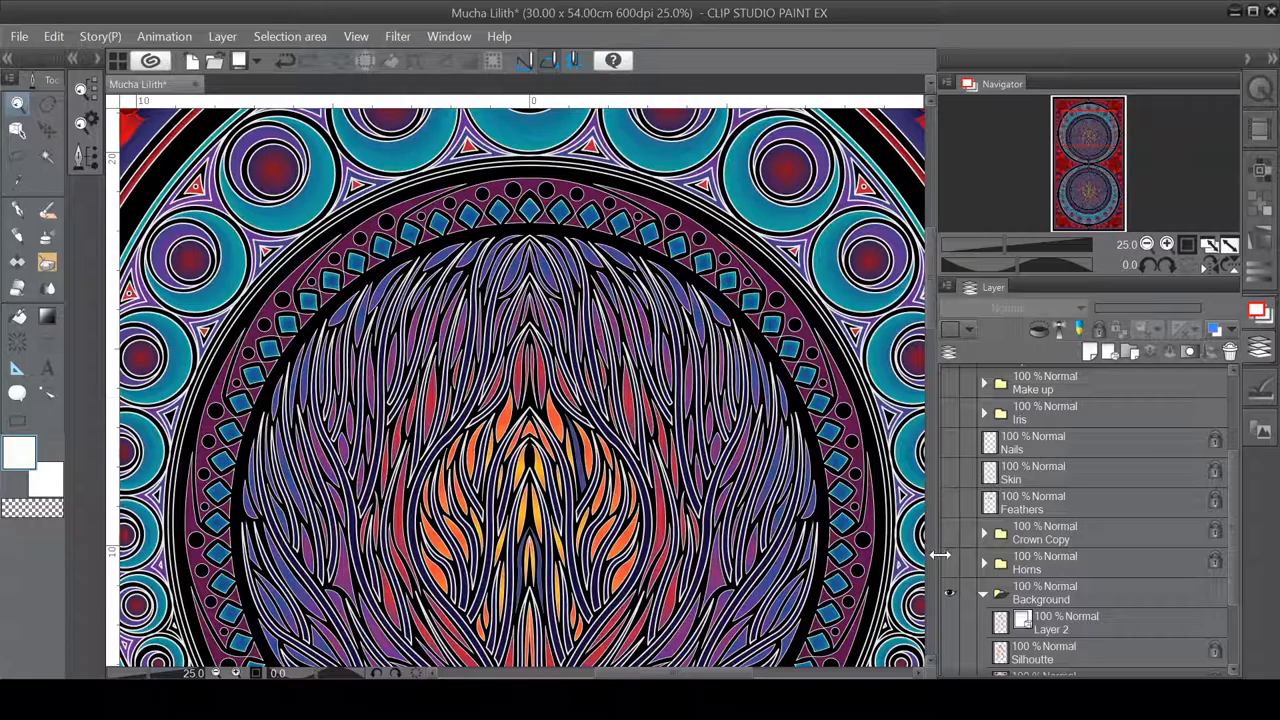
{"action": "left_click", "coordinate": [951, 562]}
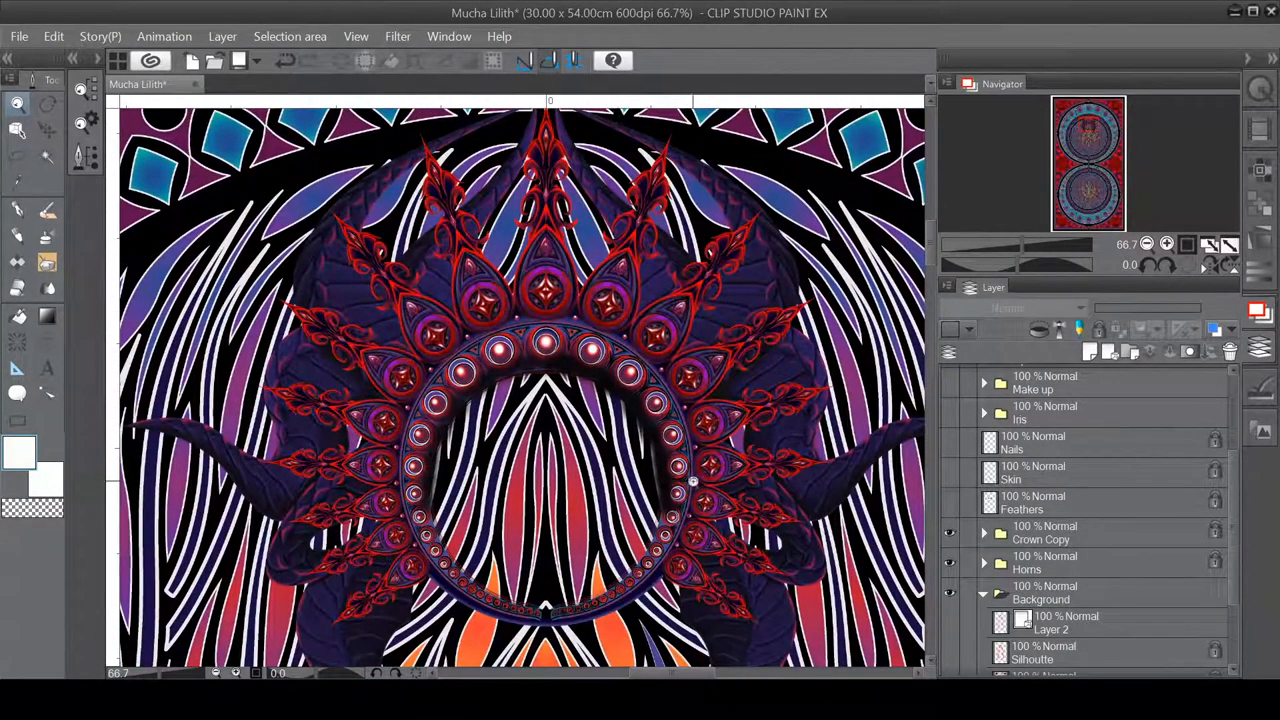
{"action": "mouse_move", "coordinate": [830, 367]}
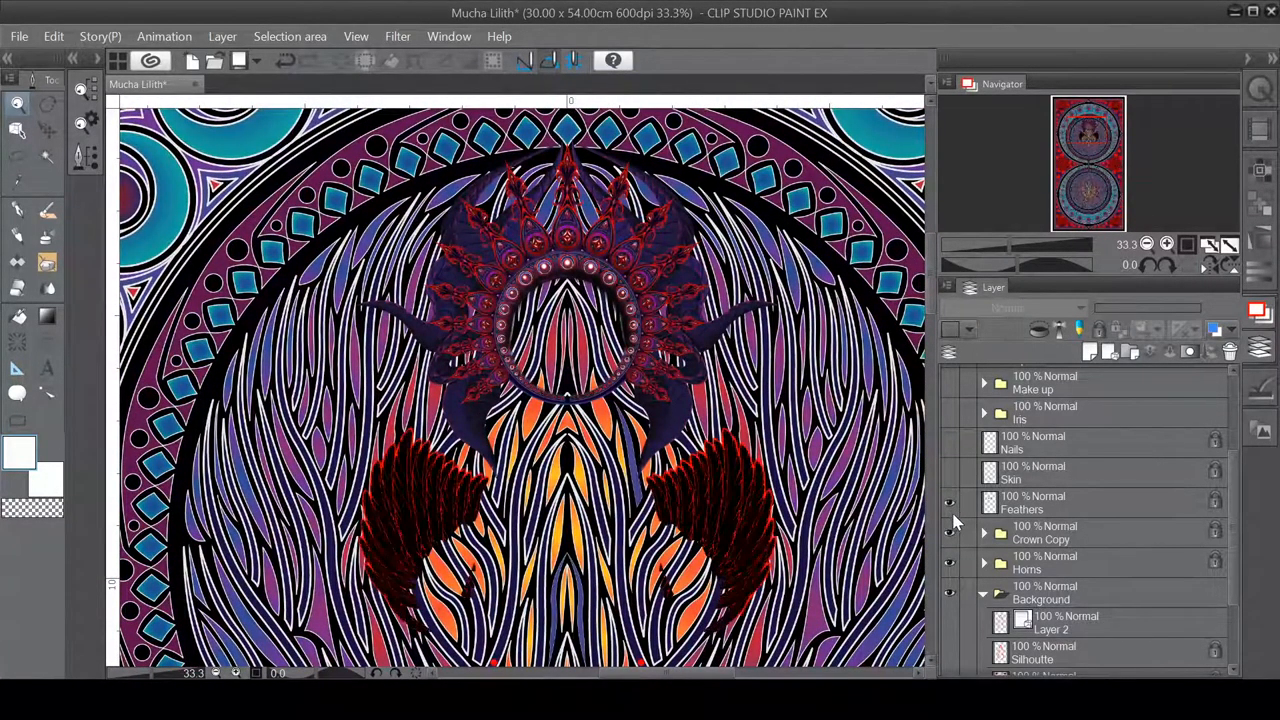
Show the Feathers, Skin, Nails and Iris layers to rebuild Lilith with red eyes
{"action": "left_click", "coordinate": [949, 503]}
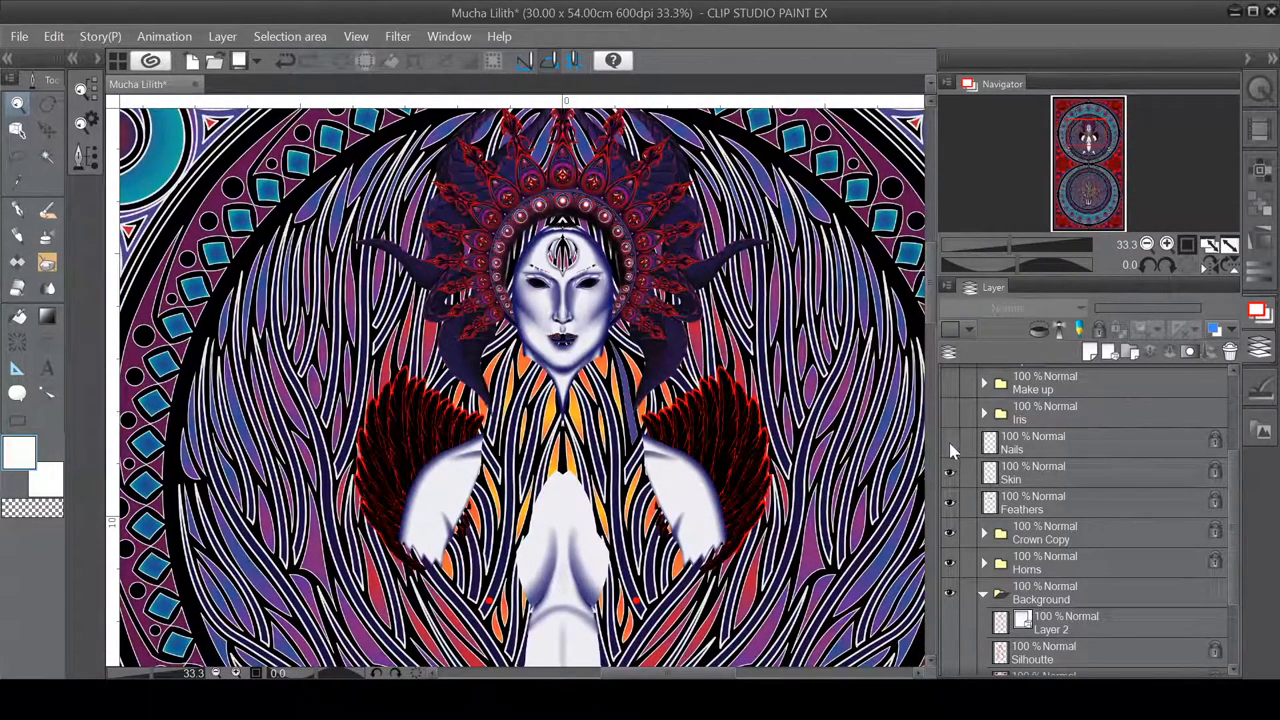
{"action": "scroll", "scroll_direction": "up", "scroll_amount": 3}
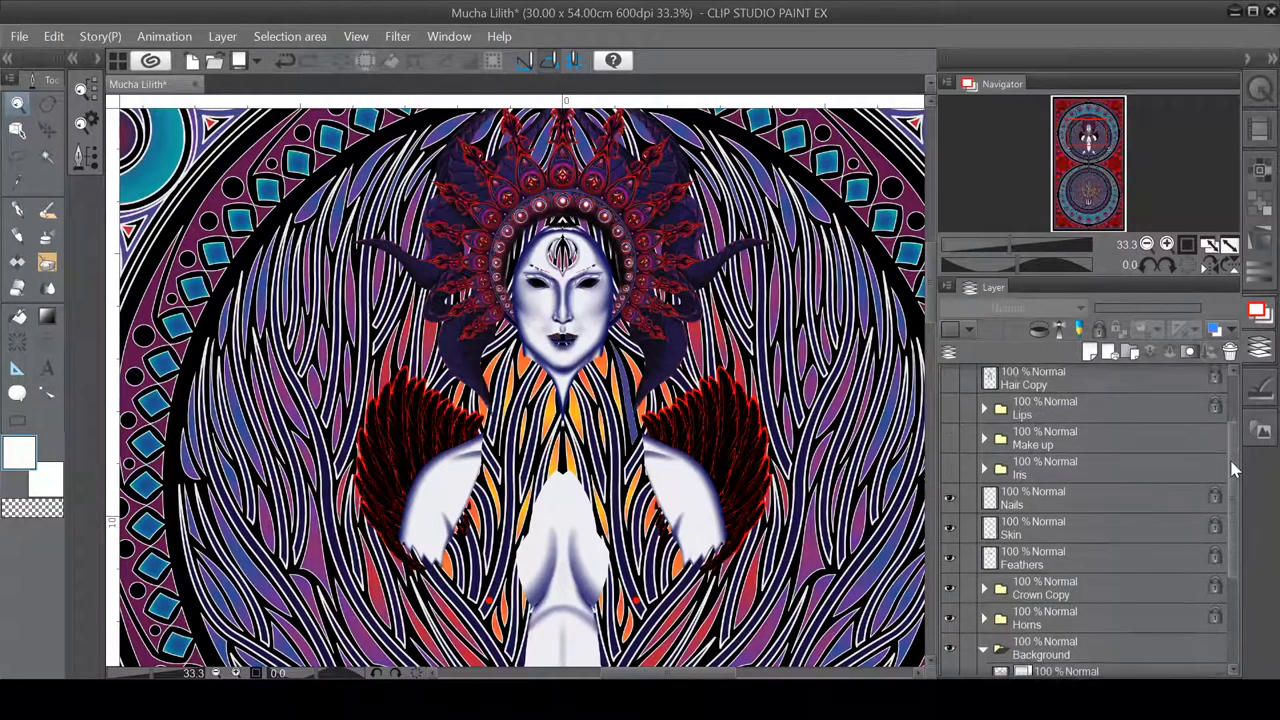
{"action": "left_click", "coordinate": [949, 468]}
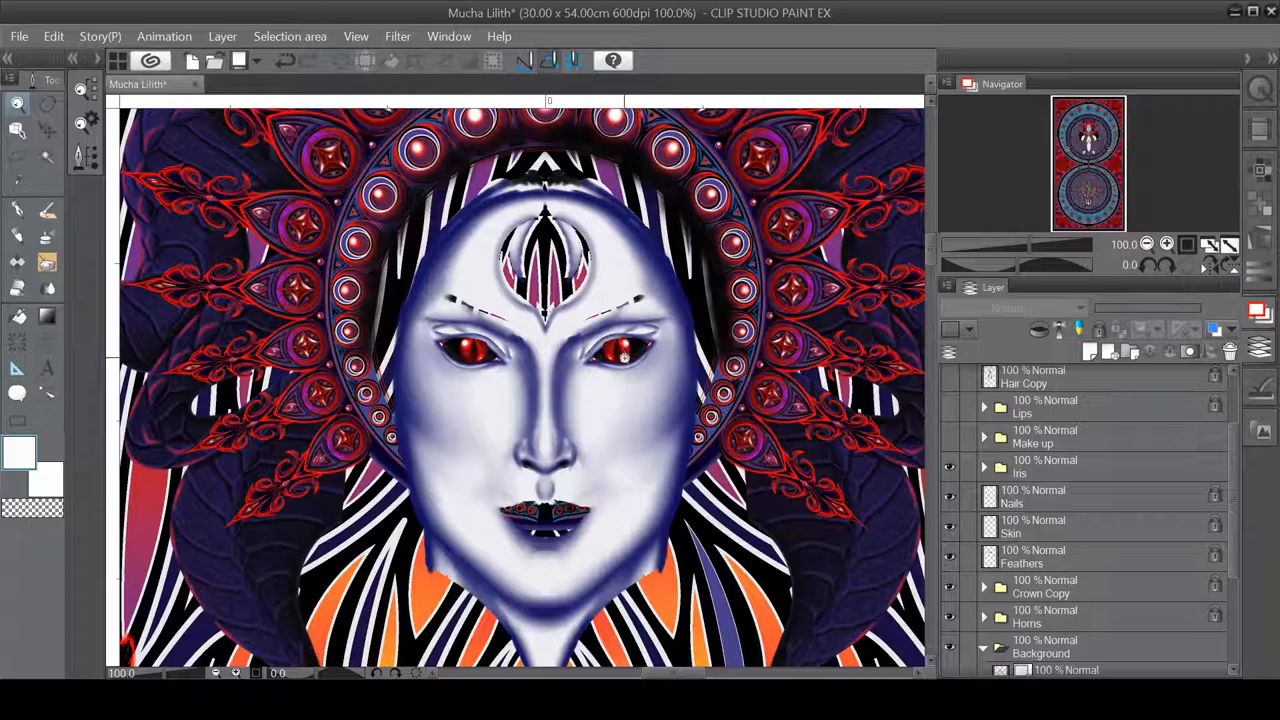
Make the Make up, Lips, Hair Copy and NightDress layers visible
{"action": "left_click", "coordinate": [620, 340]}
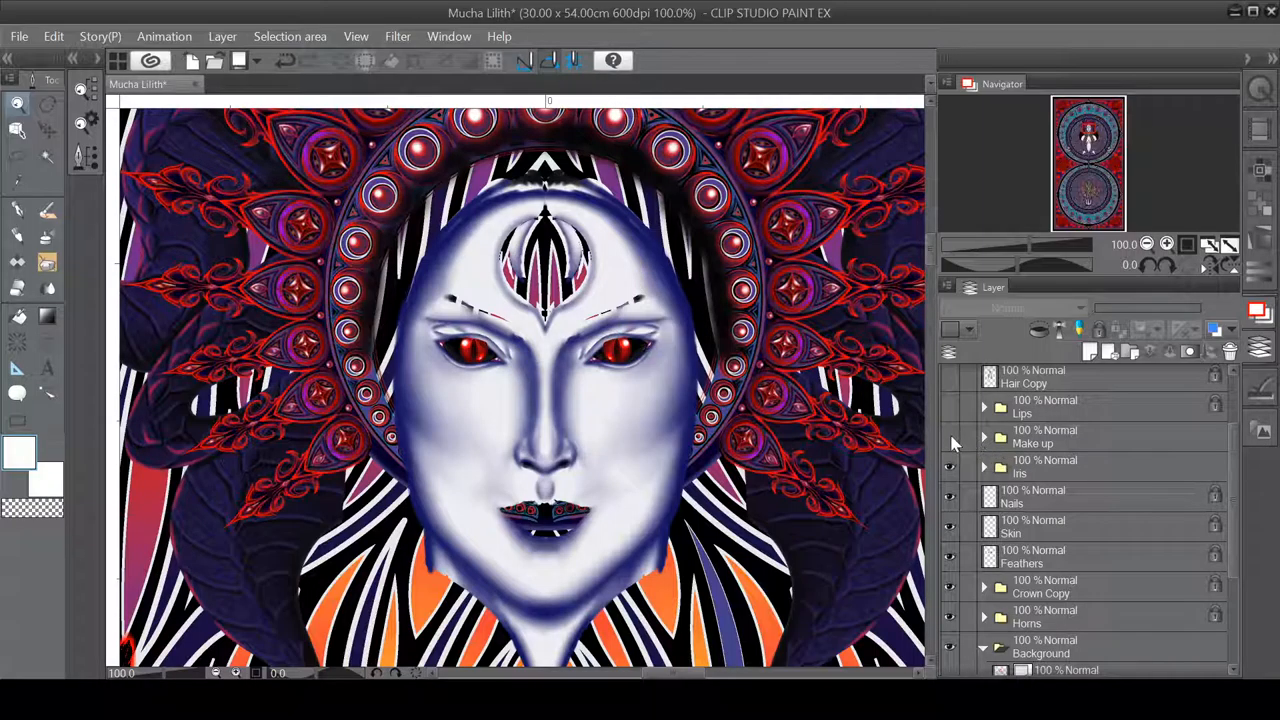
{"action": "left_click", "coordinate": [949, 437]}
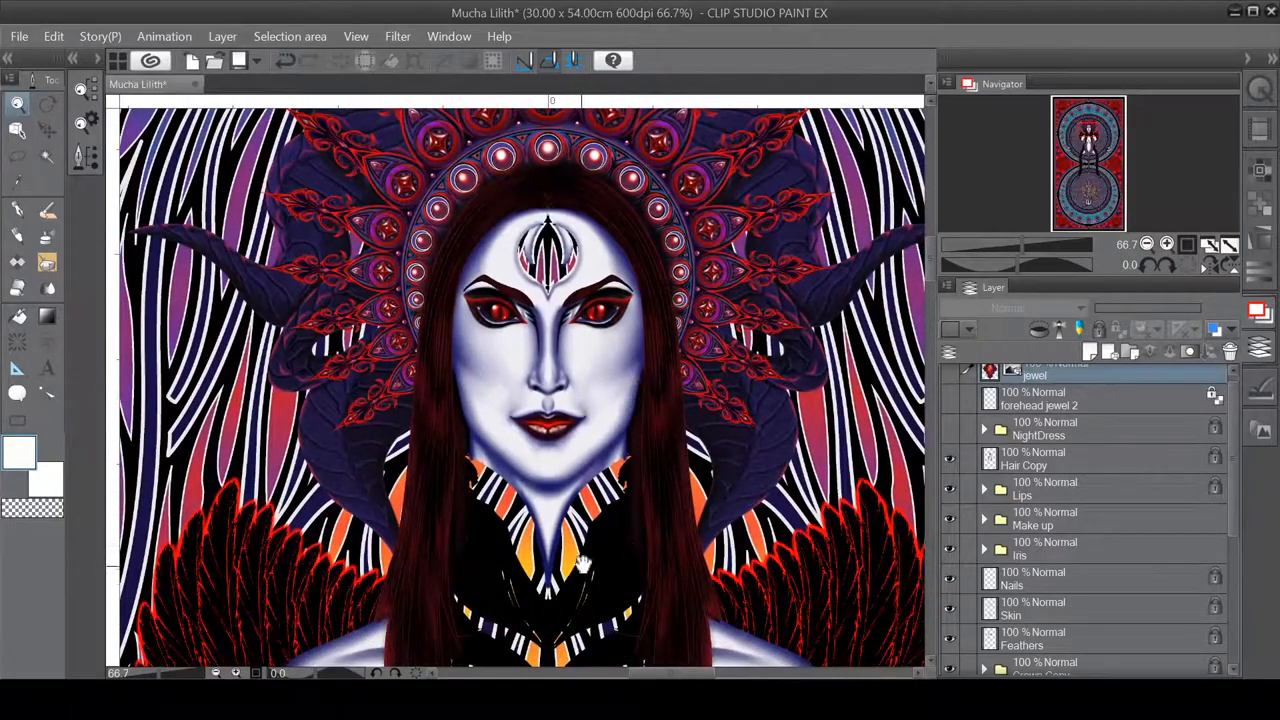
{"action": "scroll", "scroll_direction": "down", "scroll_amount": 3}
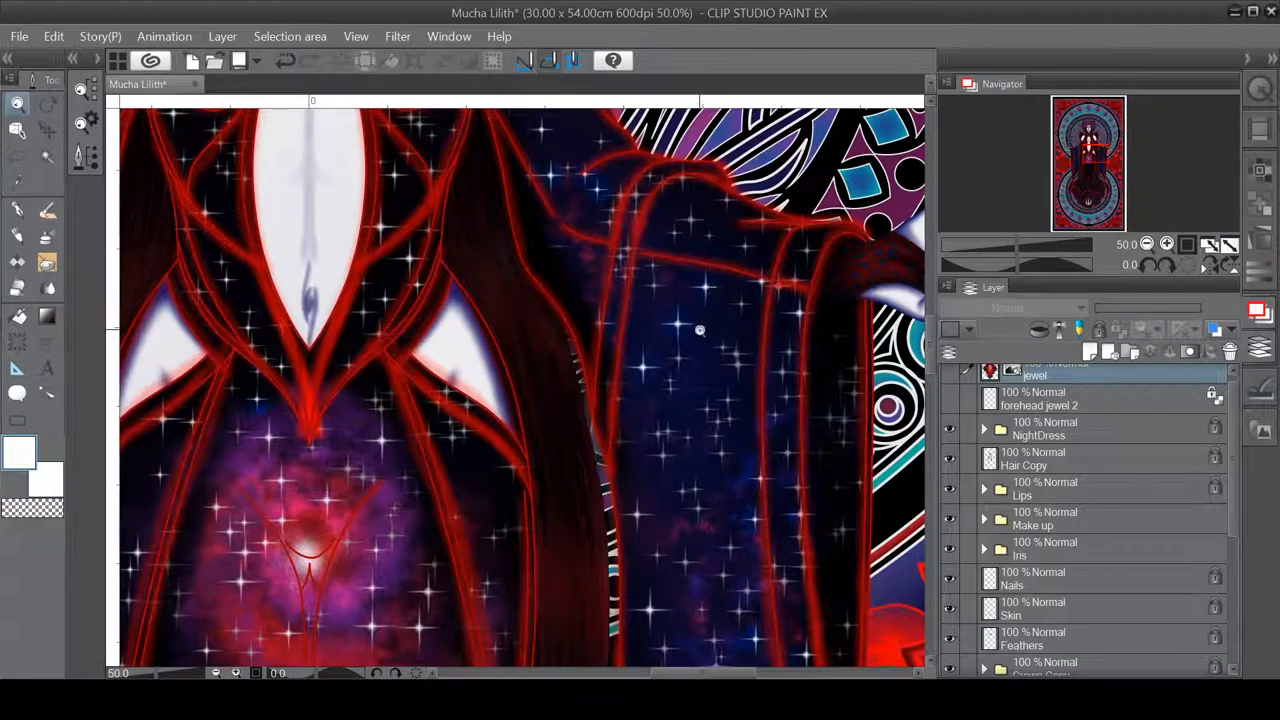
{"action": "mouse_move", "coordinate": [714, 337]}
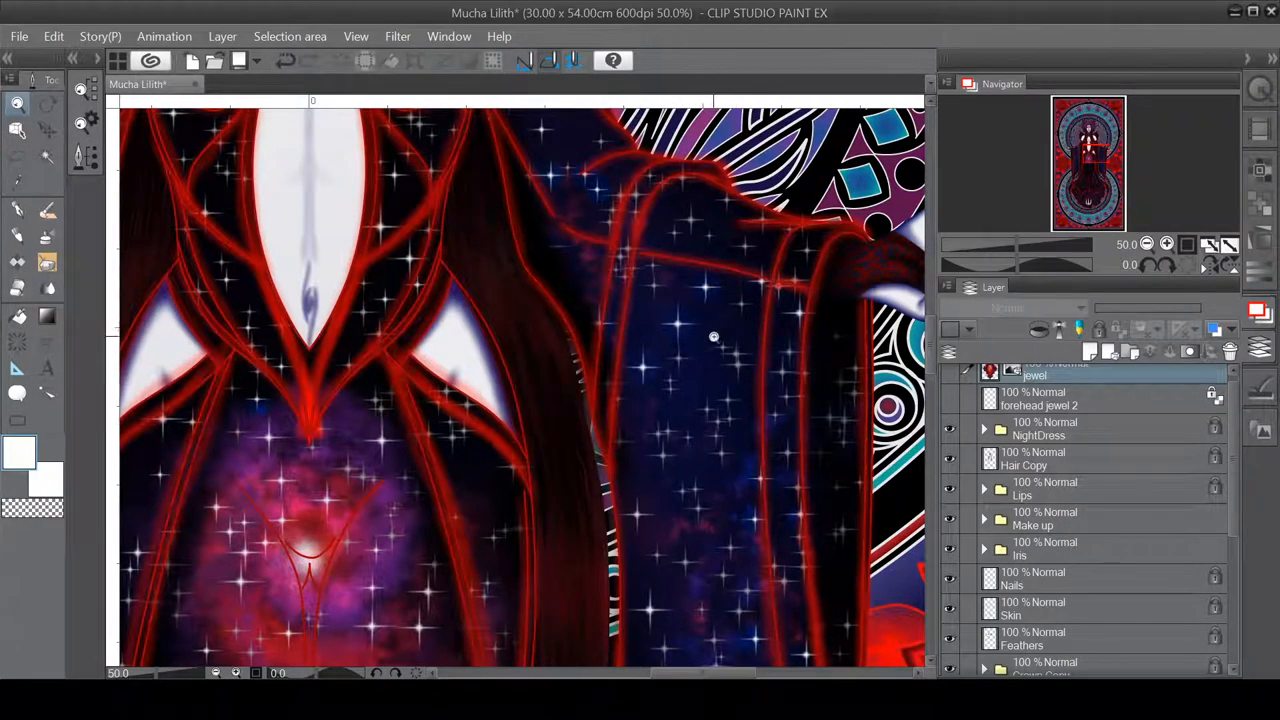
{"action": "mouse_move", "coordinate": [695, 222]}
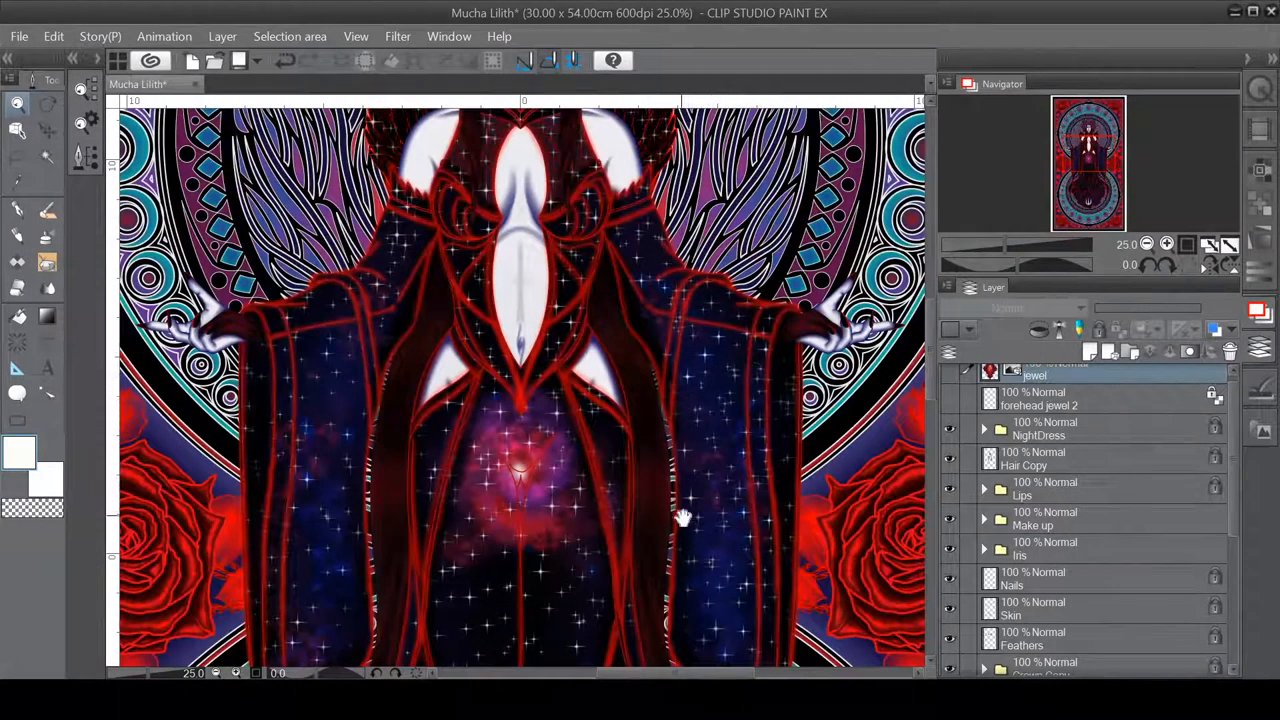
{"action": "left_click_drag", "start_coordinate": [680, 517], "coordinate": [636, 488]}
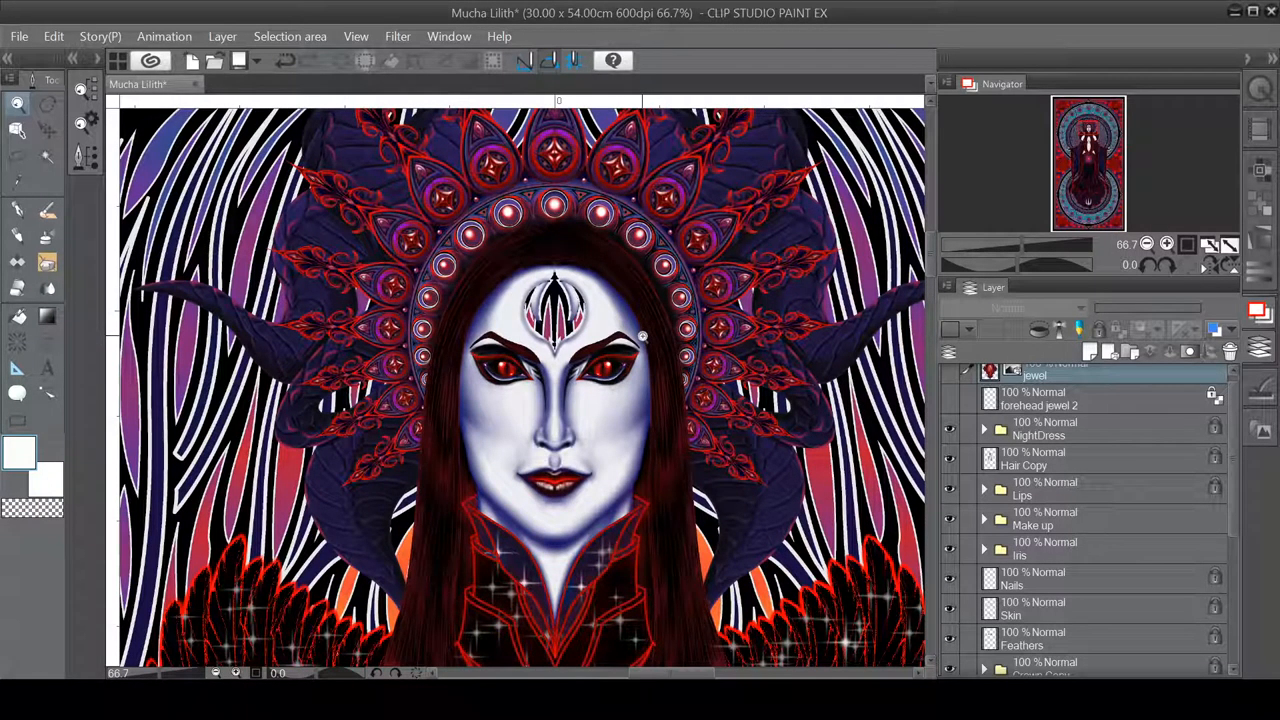
{"action": "mouse_move", "coordinate": [950, 405]}
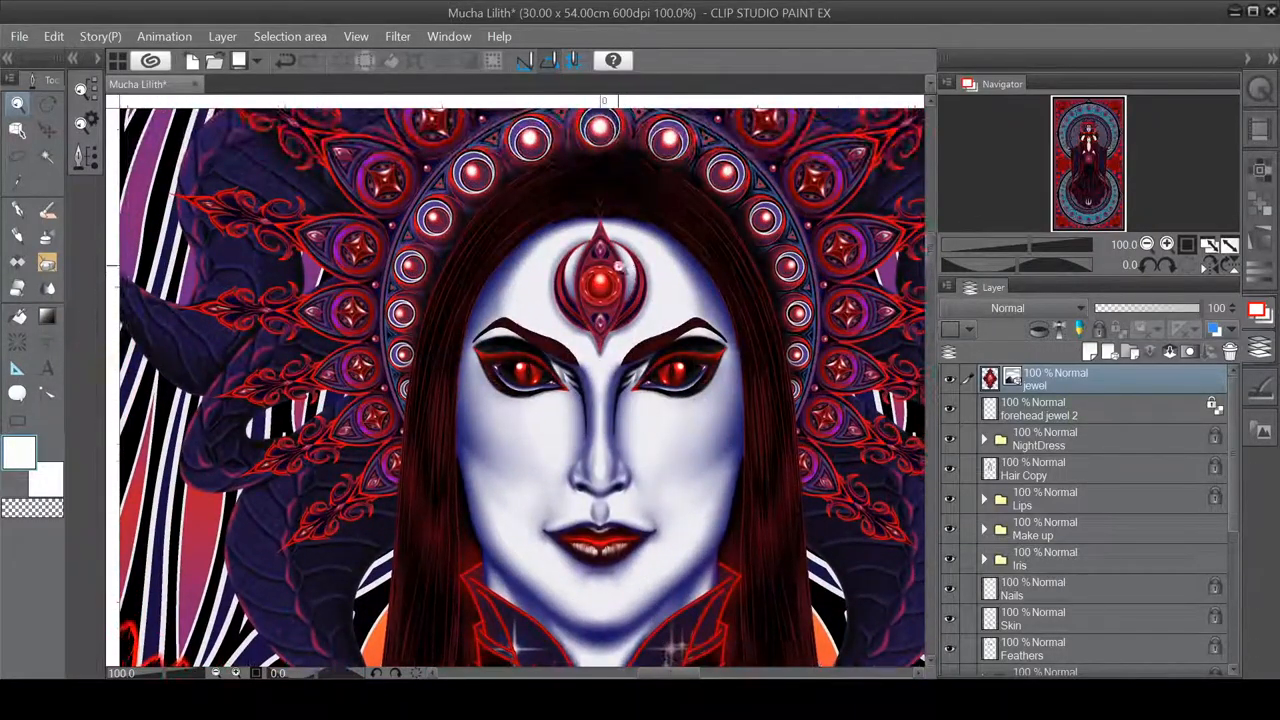
Scroll the Layer palette toward the forehead jewel layer
{"action": "scroll", "scroll_direction": "down", "scroll_amount": 3}
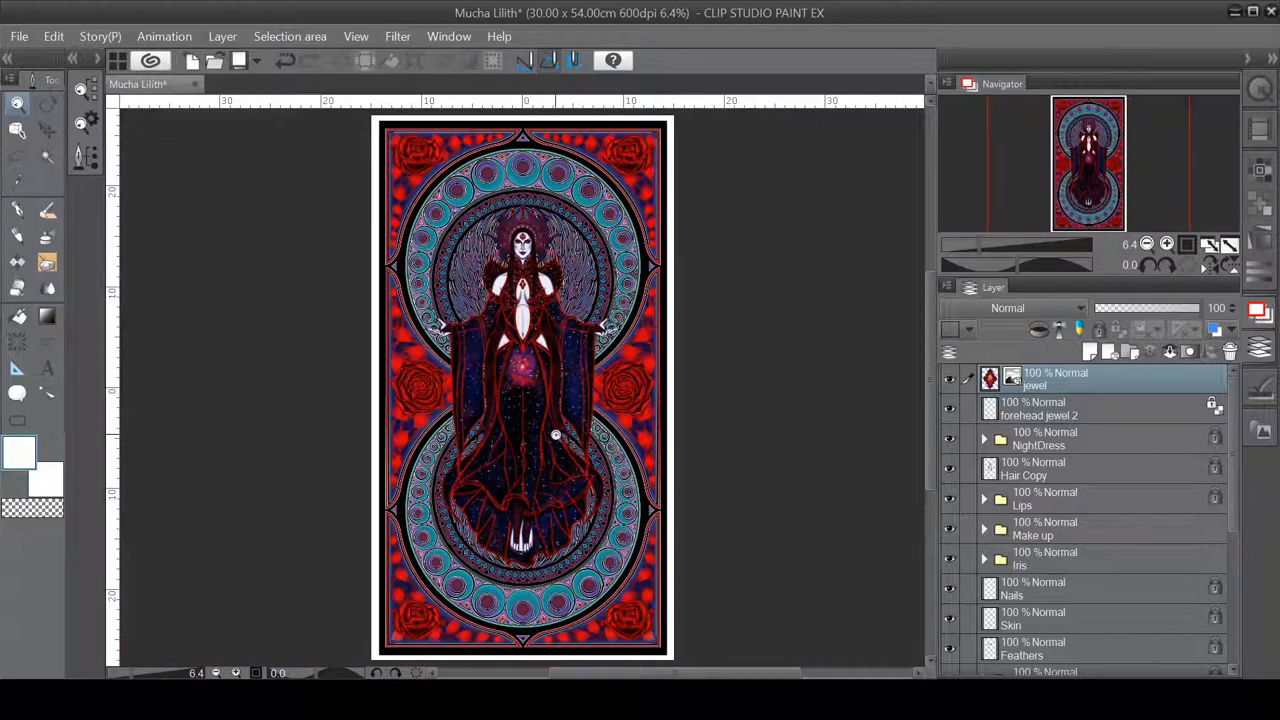
Show Layer 2 in the Background folder for the red glow around Lilith
{"action": "scroll", "scroll_direction": "down", "scroll_amount": 3}
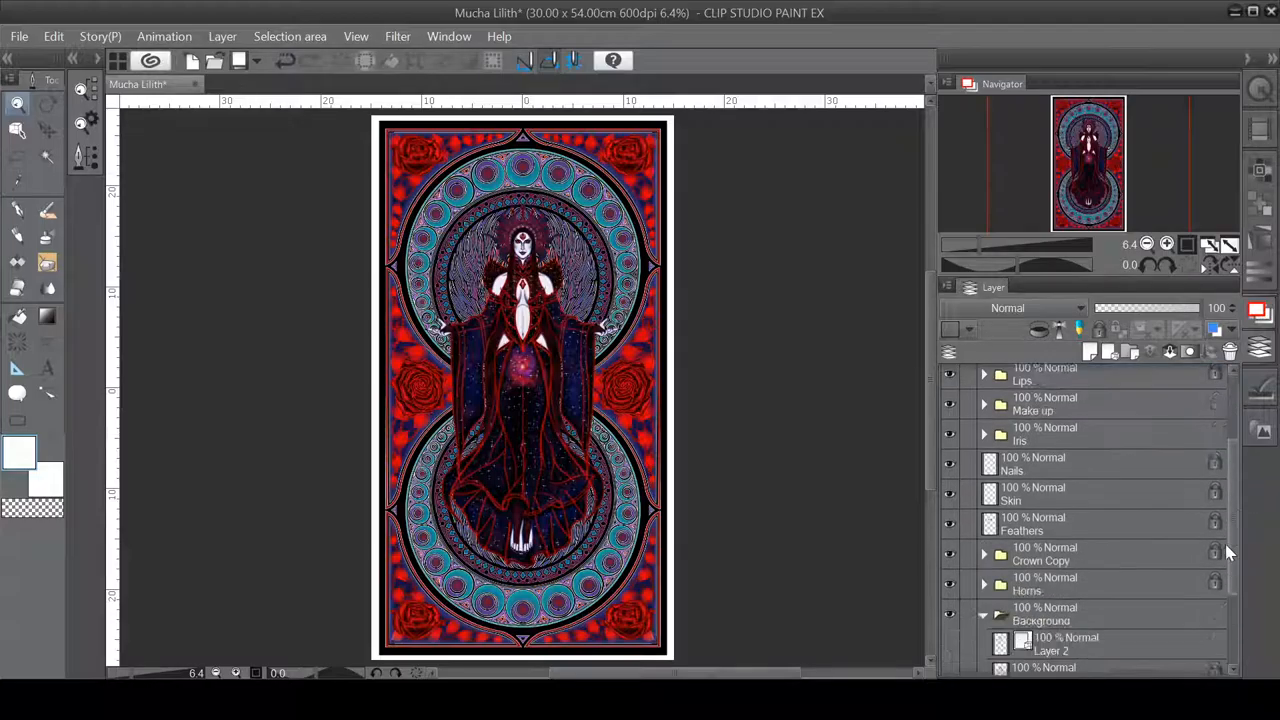
{"action": "scroll", "scroll_direction": "down", "scroll_amount": 3}
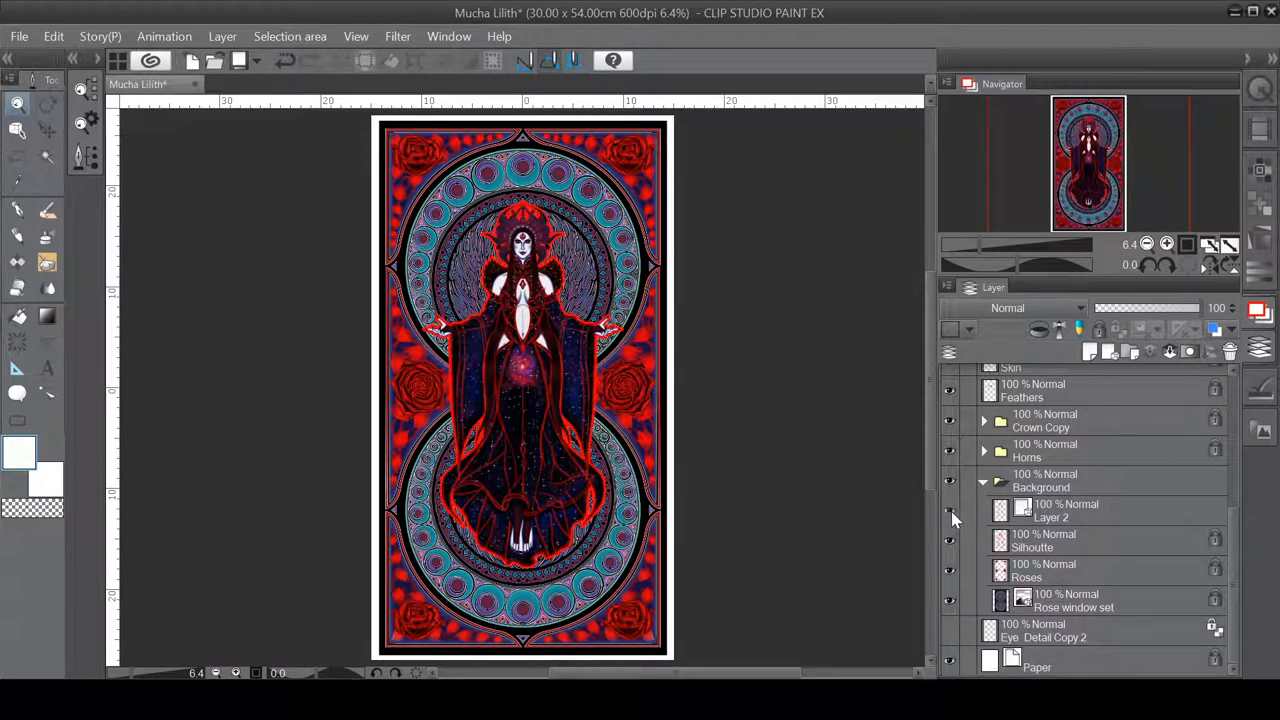
{"action": "left_click", "coordinate": [949, 510]}
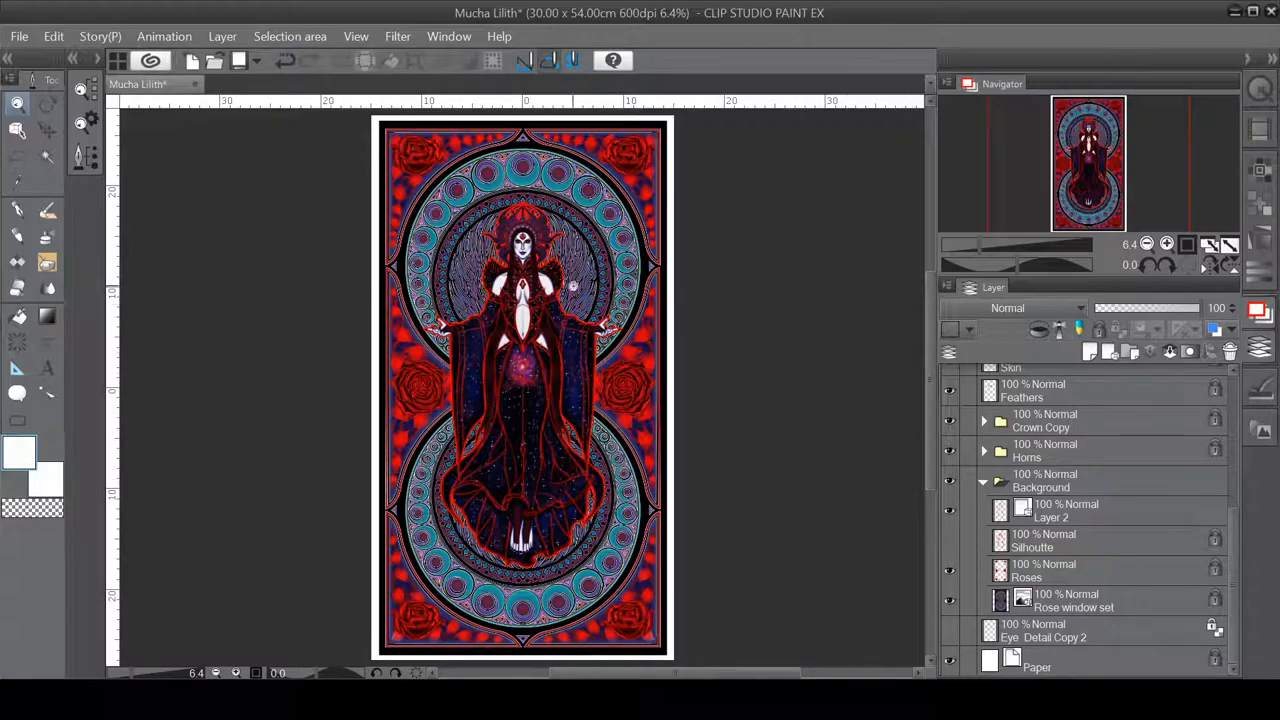